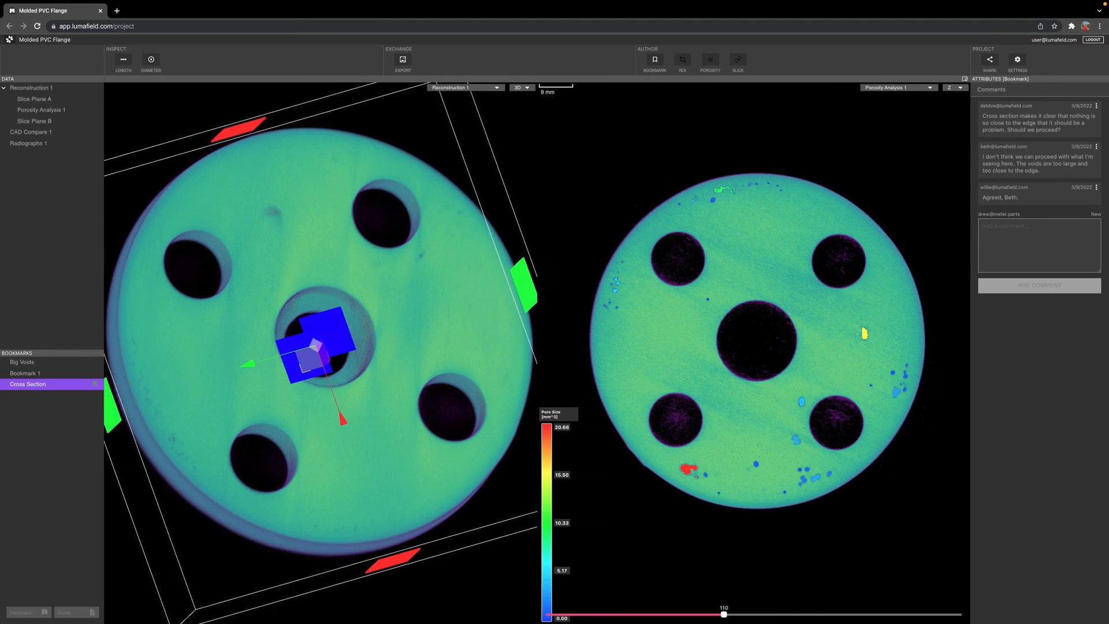
Load the Big Voids bookmark to show its void clusters and comment thread
{"action": "left_click", "coordinate": [30, 132]}
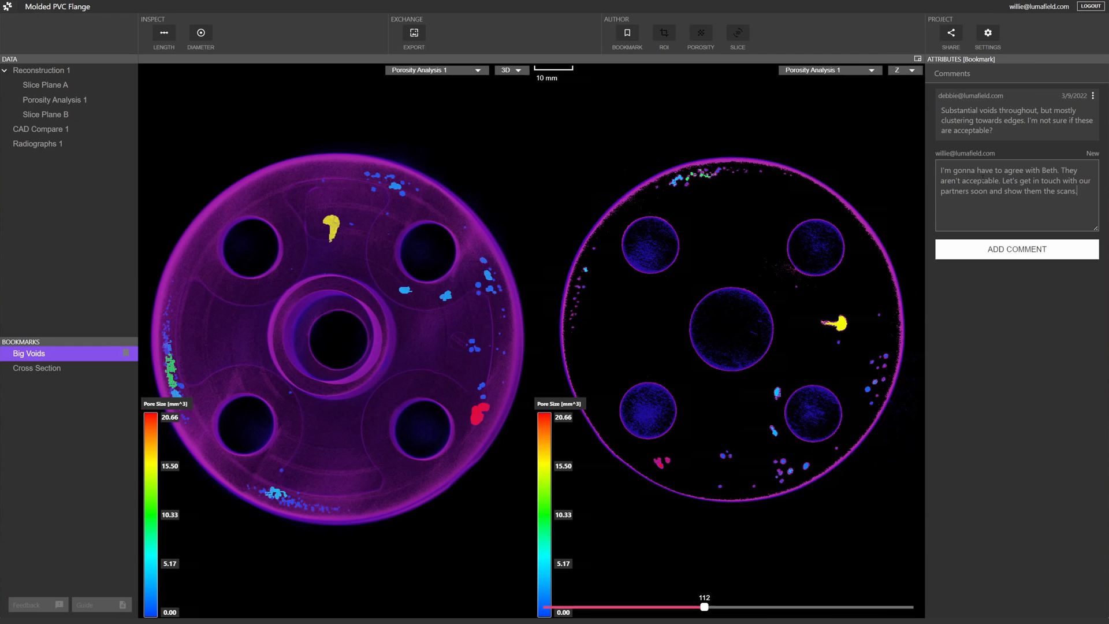
Switch to the Die Cast Alternator project and load its Thick-section Pores bookmark
{"action": "left_click", "coordinate": [1015, 248]}
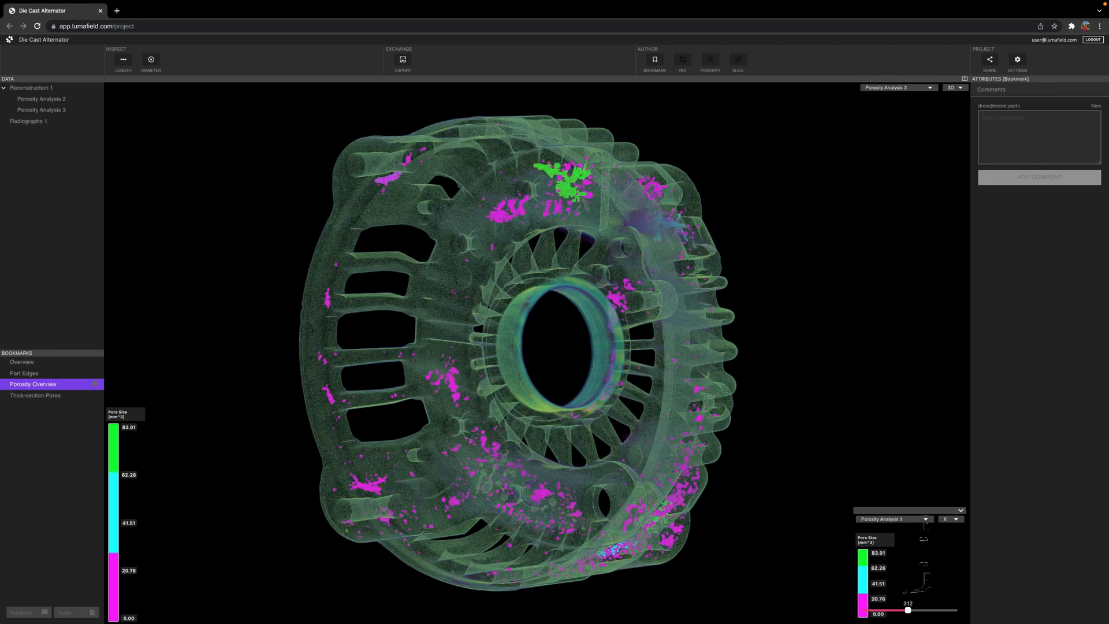
{"action": "left_click", "coordinate": [35, 395]}
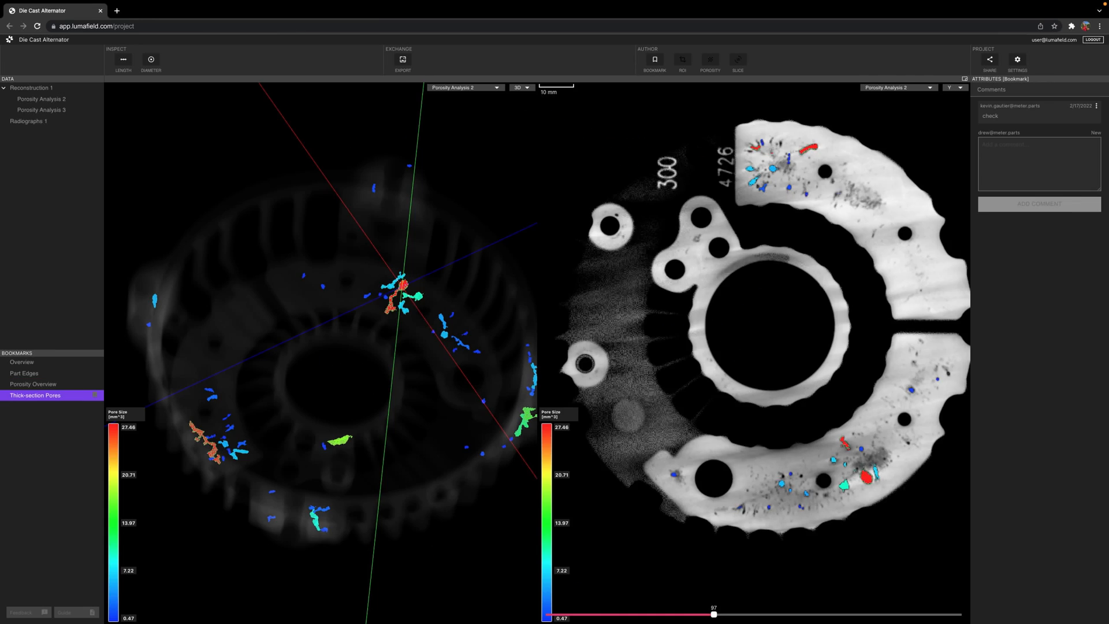